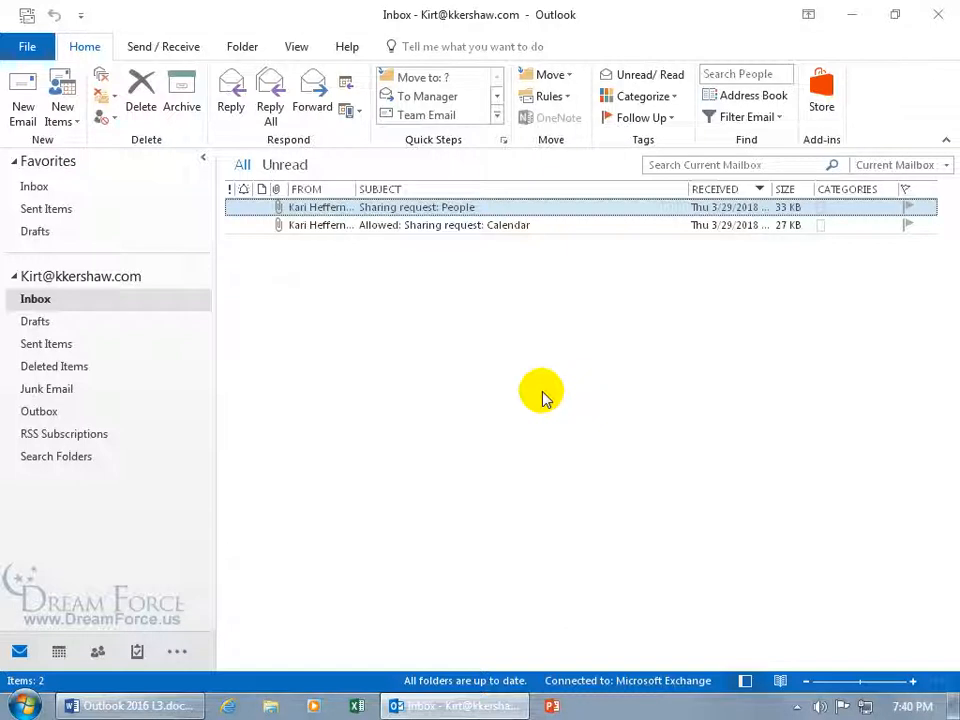
mouse_move(475, 330)
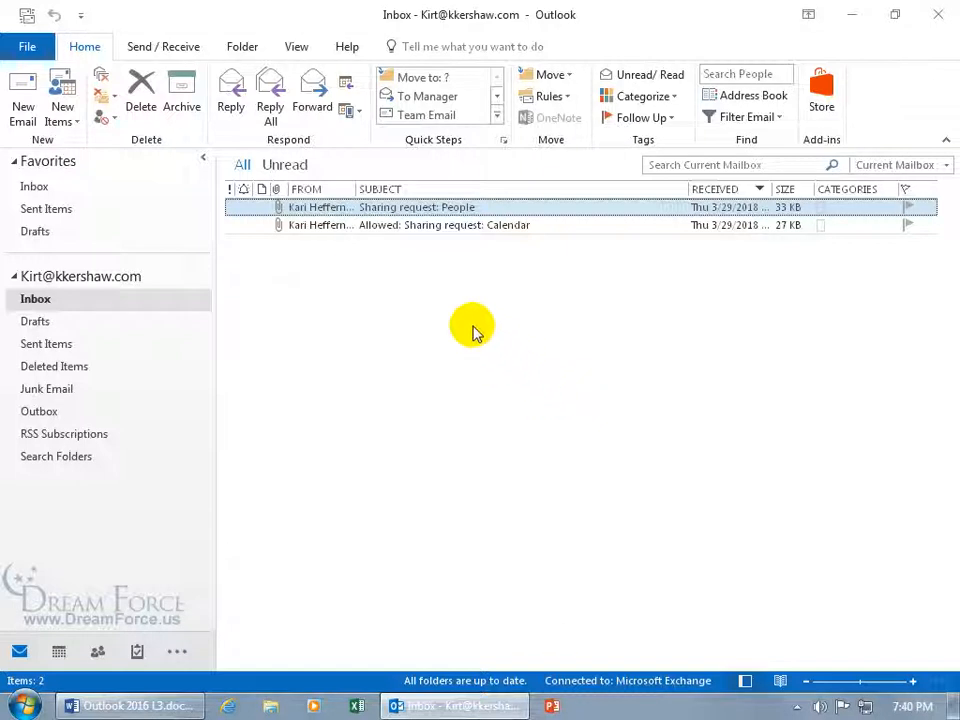
mouse_move(197, 303)
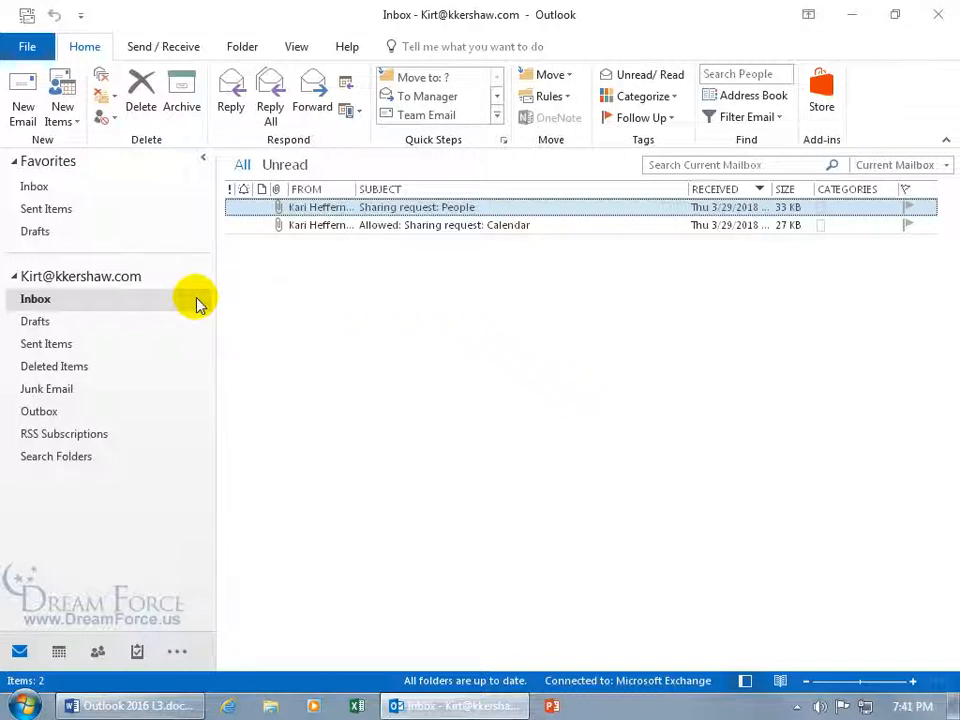
mouse_move(358, 280)
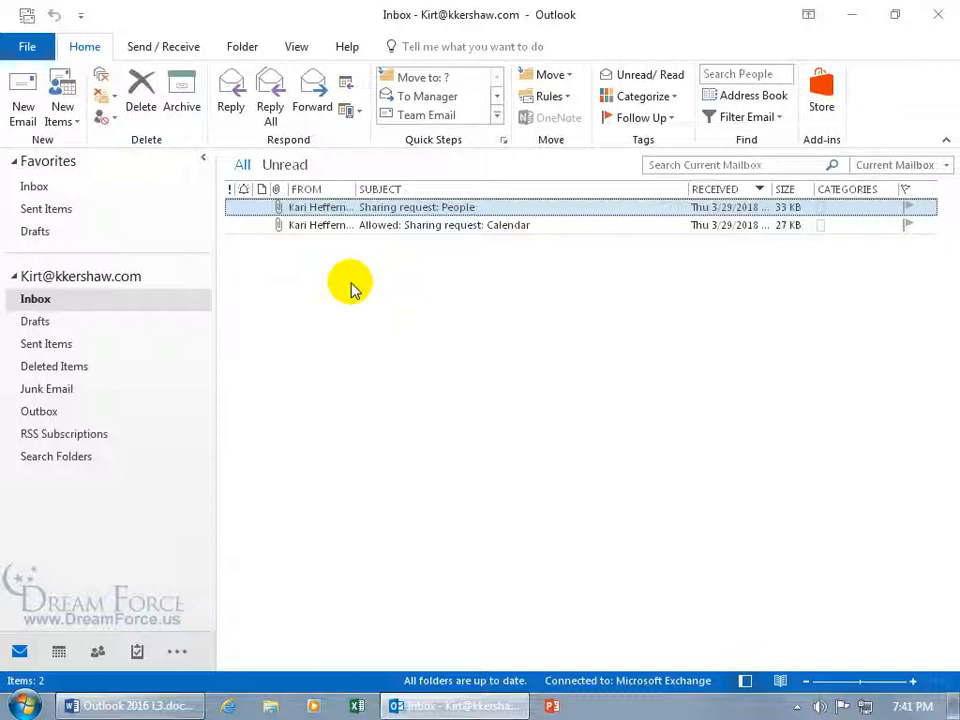
mouse_move(323, 282)
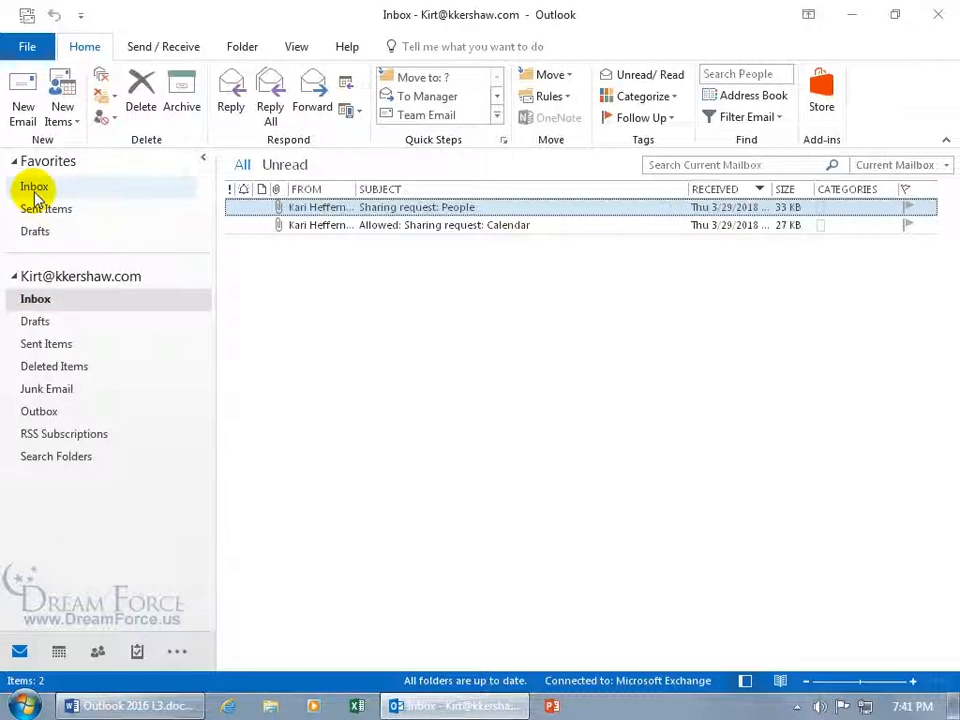
- Show the Inbox's Permissions properties, listing Default and Anonymous at level None
right_click(34, 186)
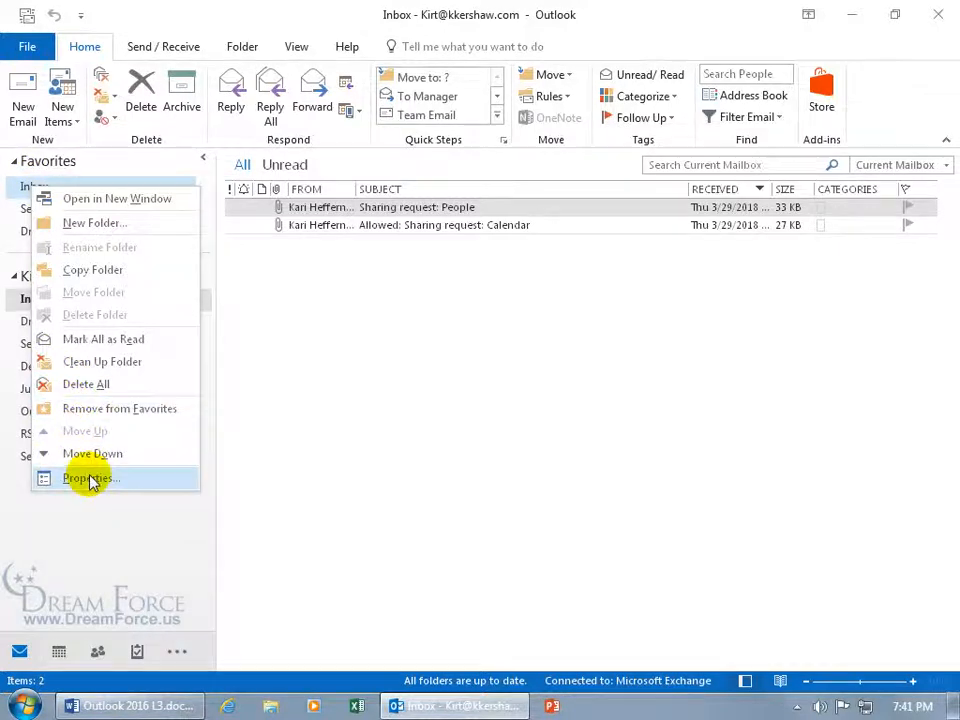
click(90, 478)
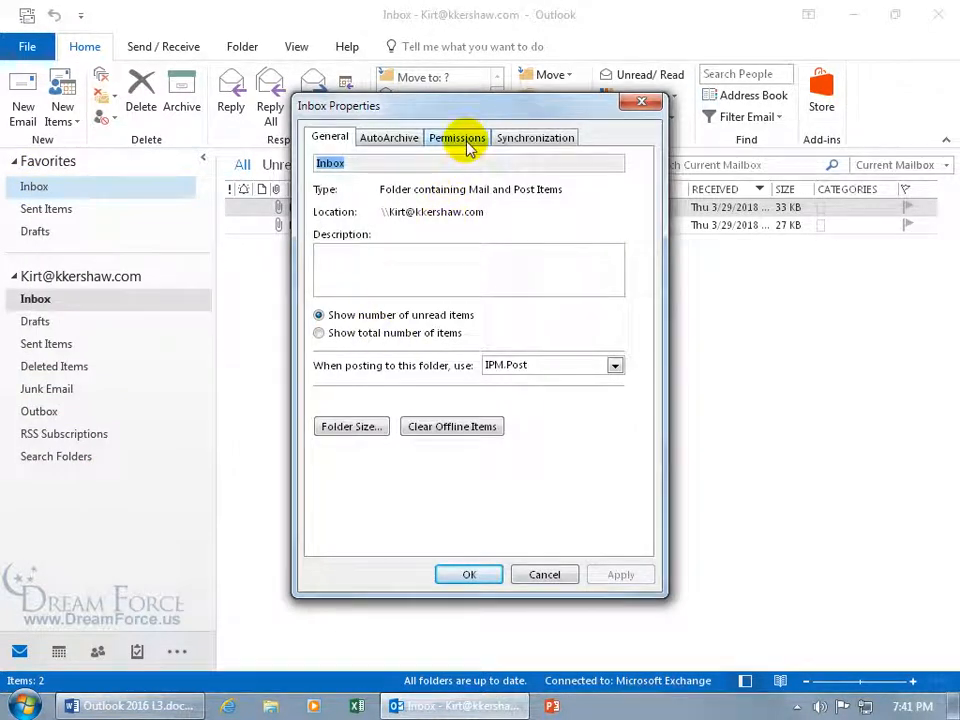
click(457, 137)
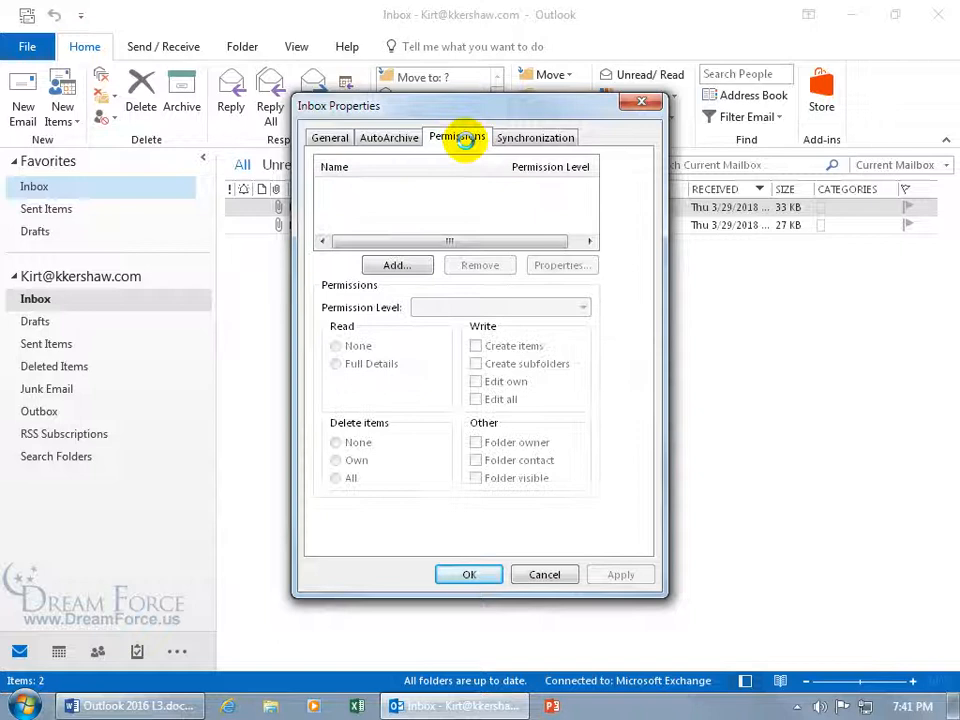
click(456, 137)
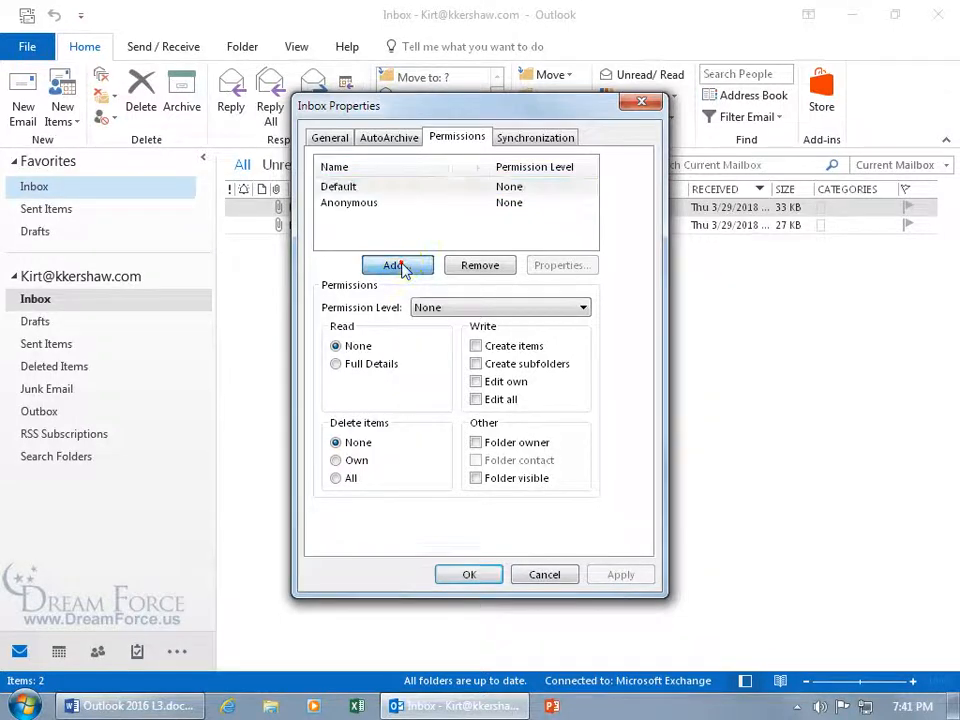
click(397, 265)
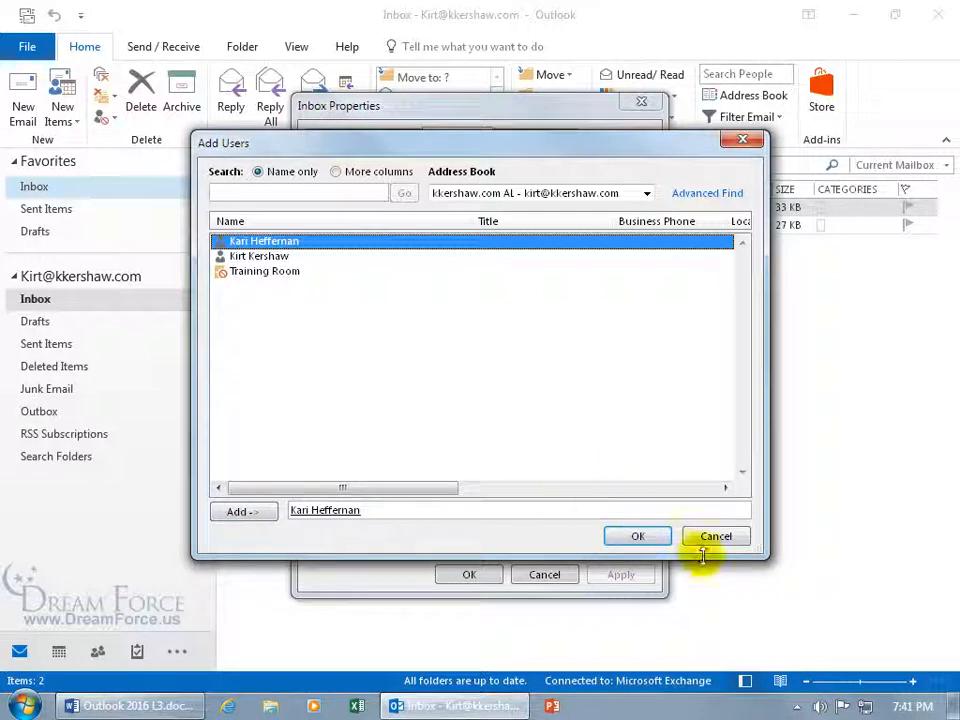
mouse_move(638, 536)
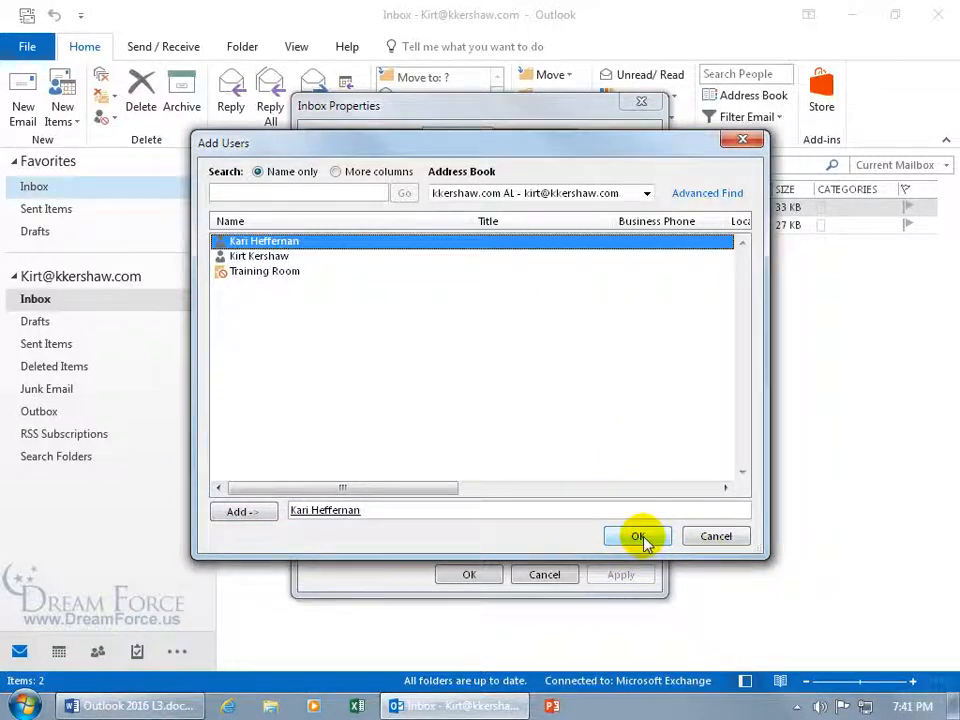
click(641, 536)
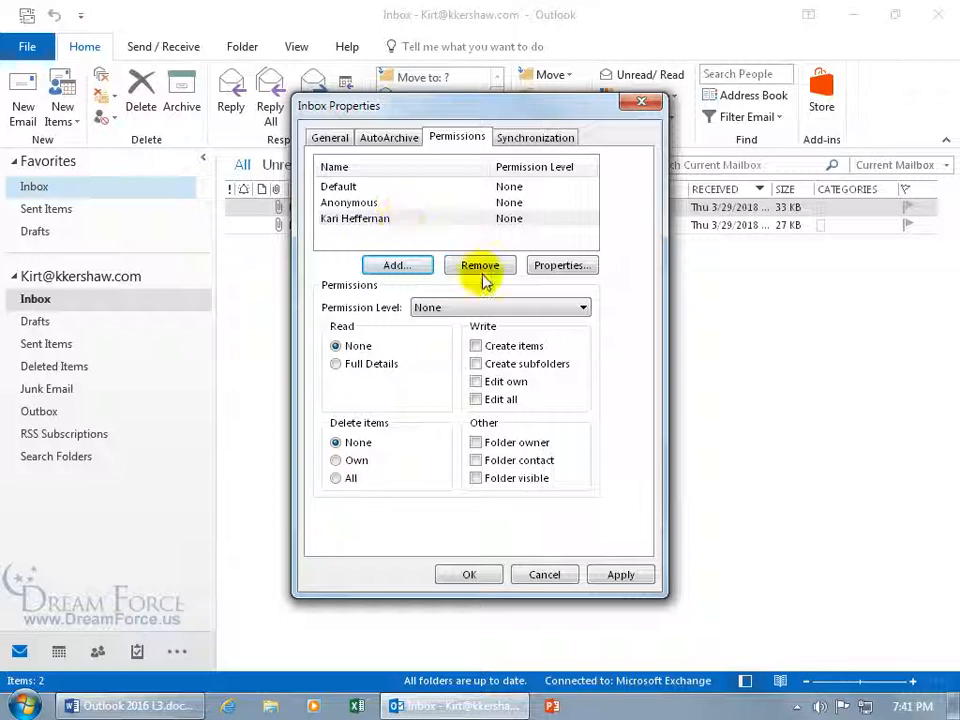
mouse_move(575, 320)
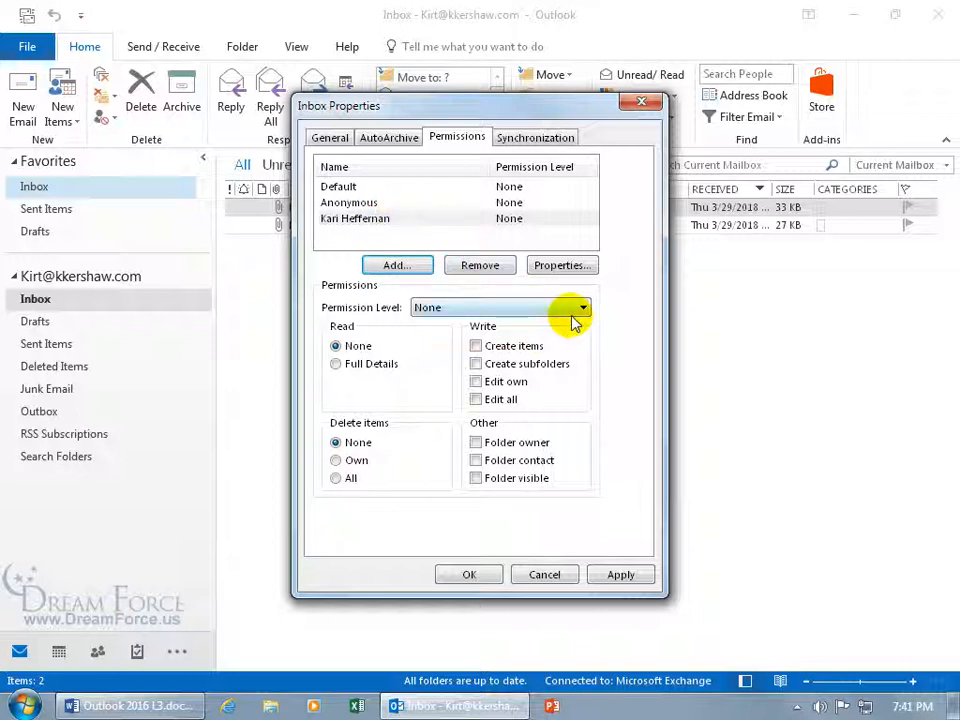
click(583, 307)
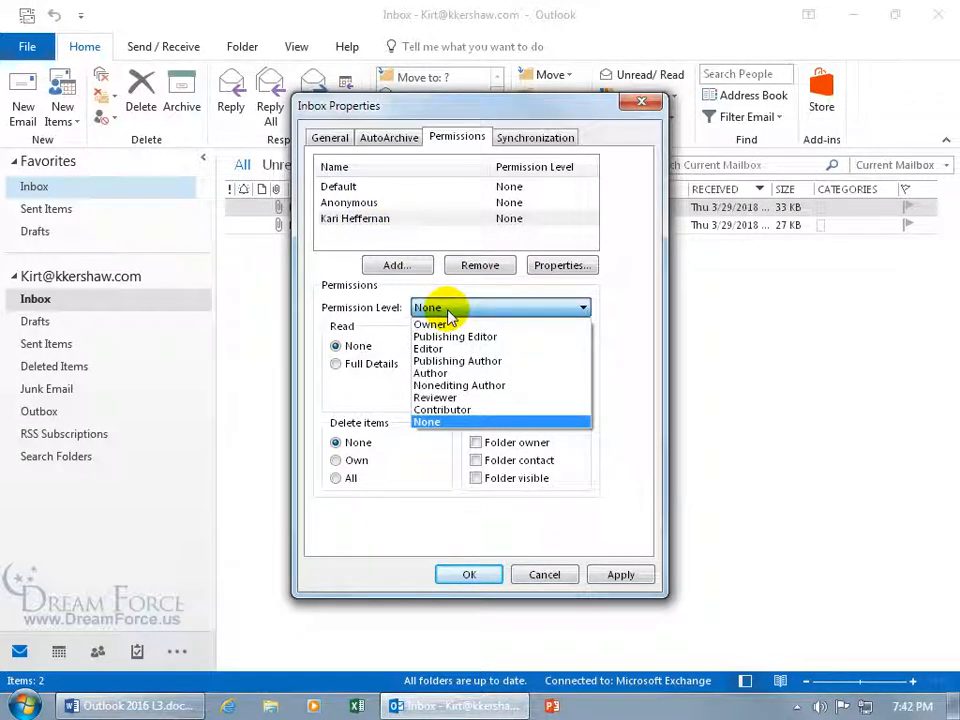
mouse_move(431, 373)
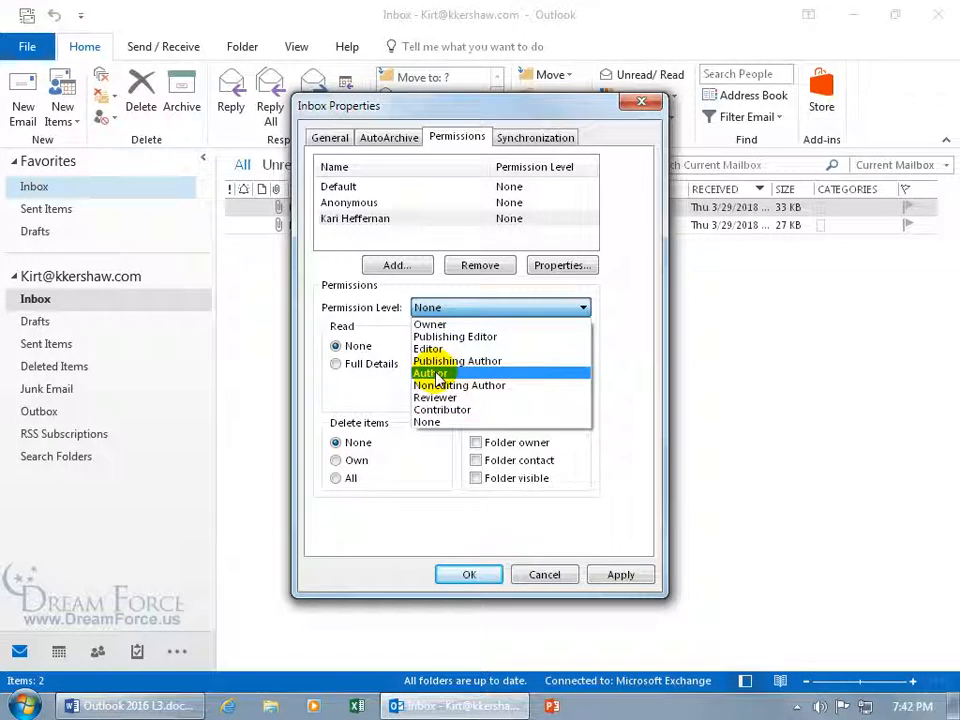
click(431, 373)
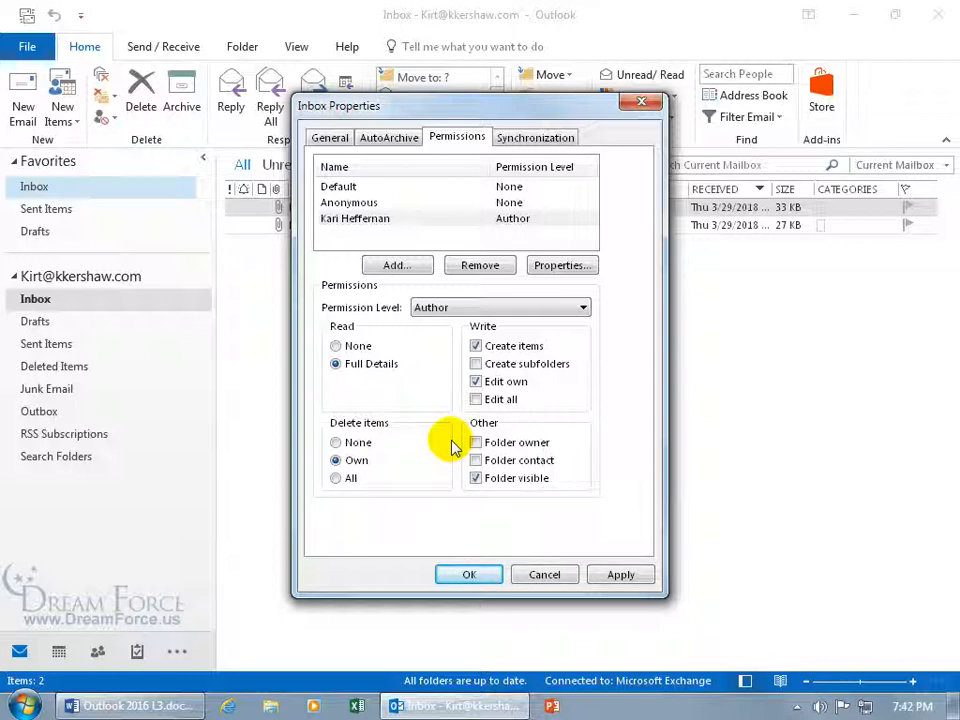
mouse_move(560, 472)
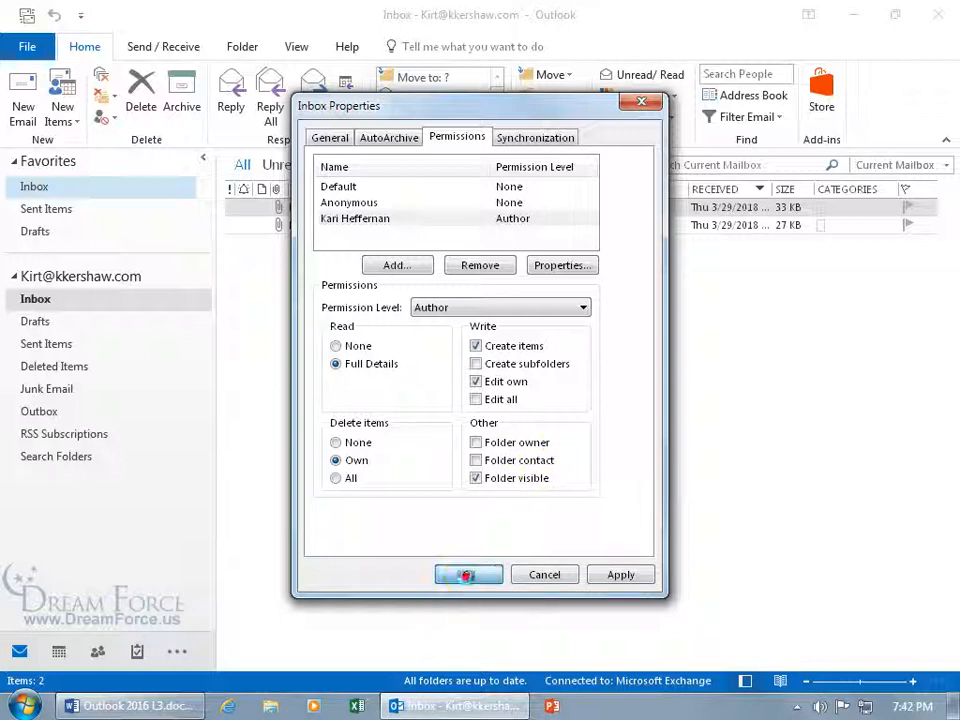
click(468, 574)
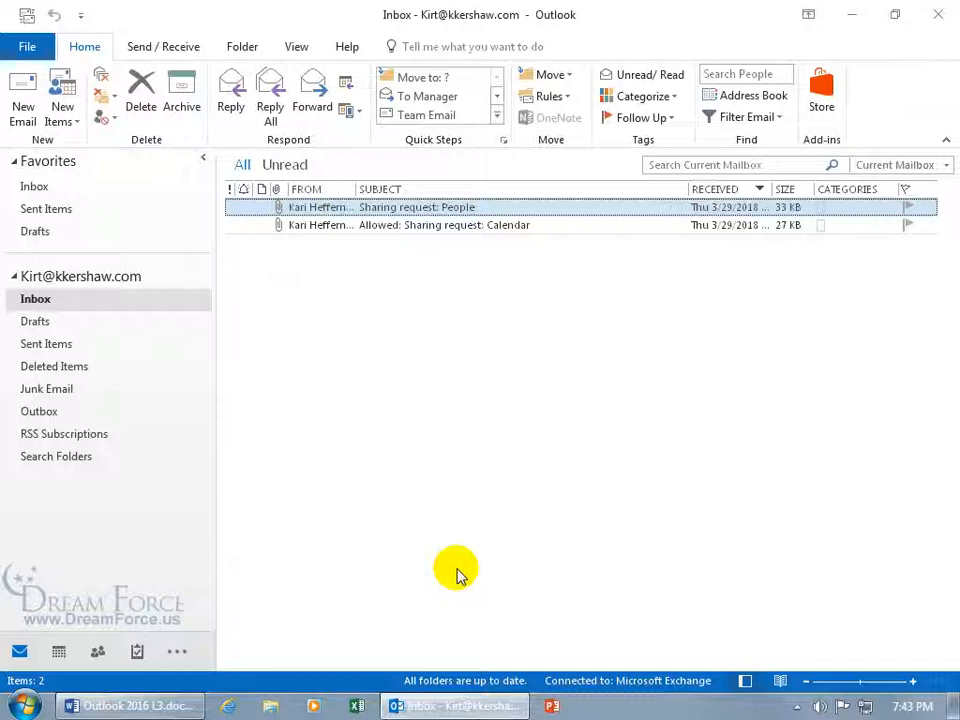
- Bring up the Open Other User's Folder dialog via File > Open & Export
click(27, 46)
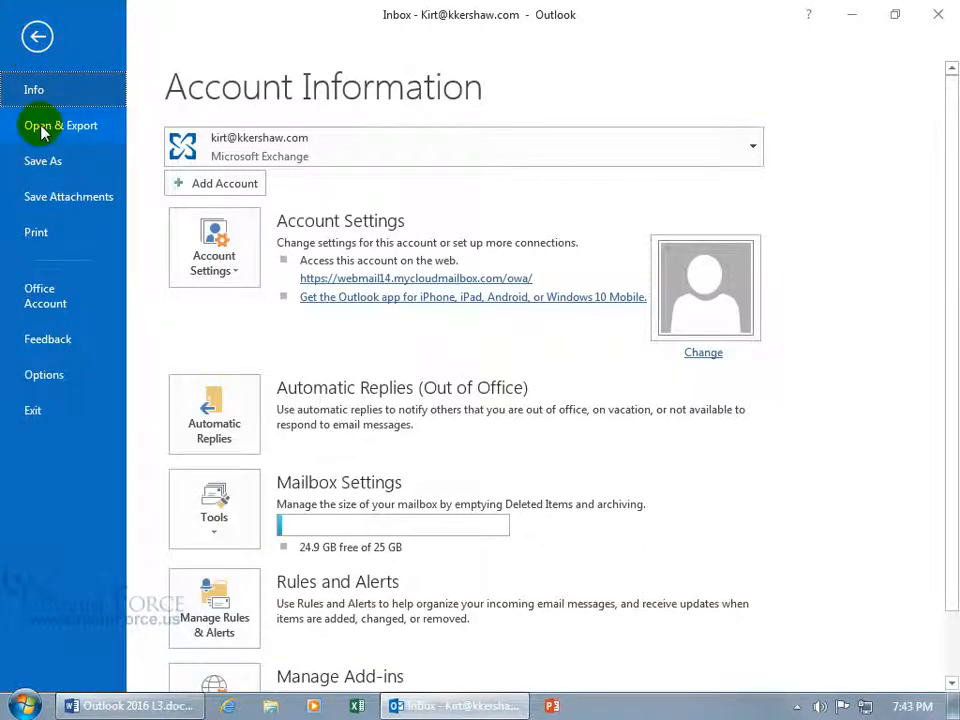
click(60, 125)
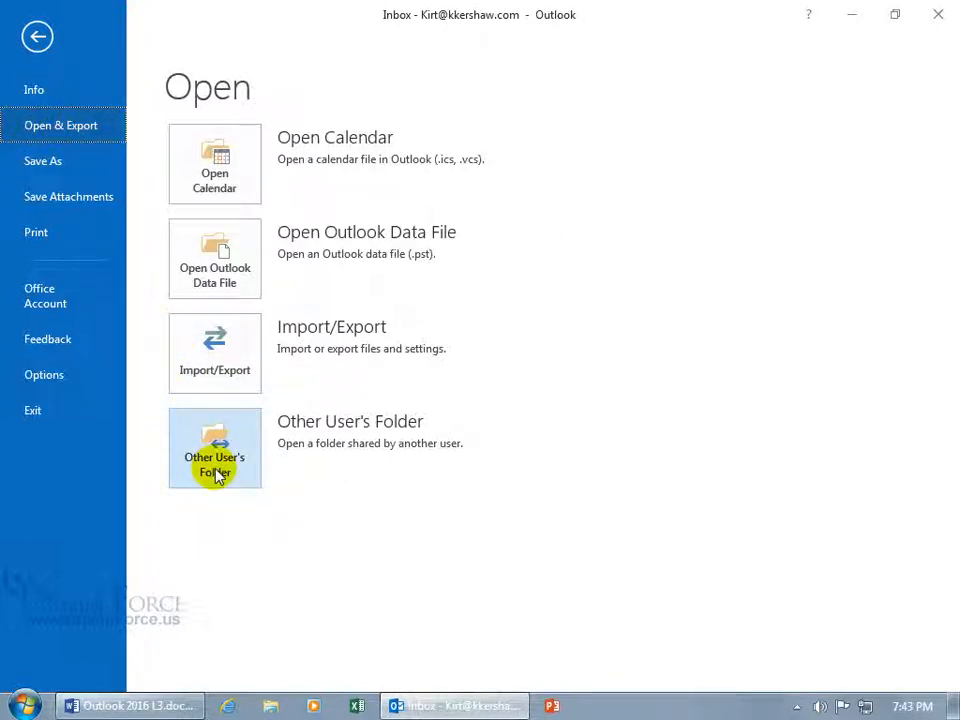
click(214, 447)
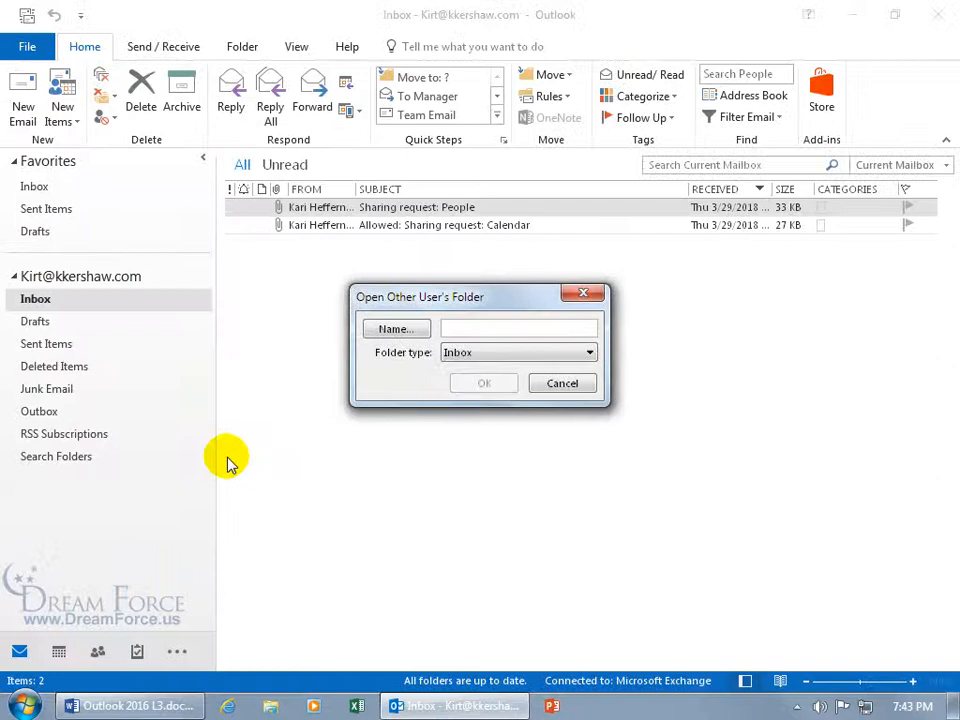
click(396, 328)
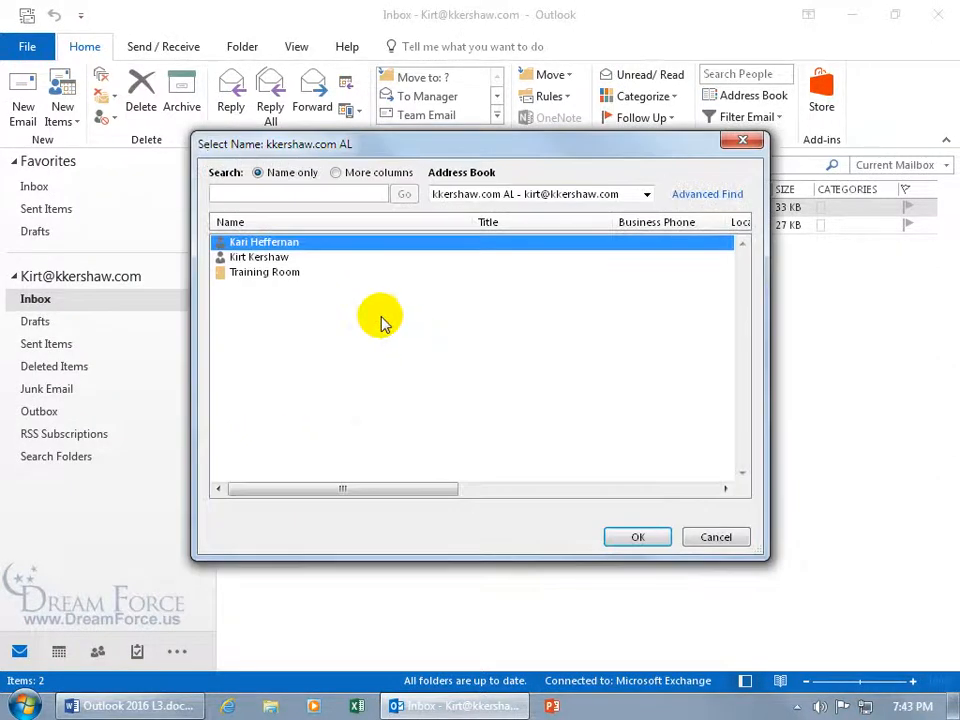
click(263, 242)
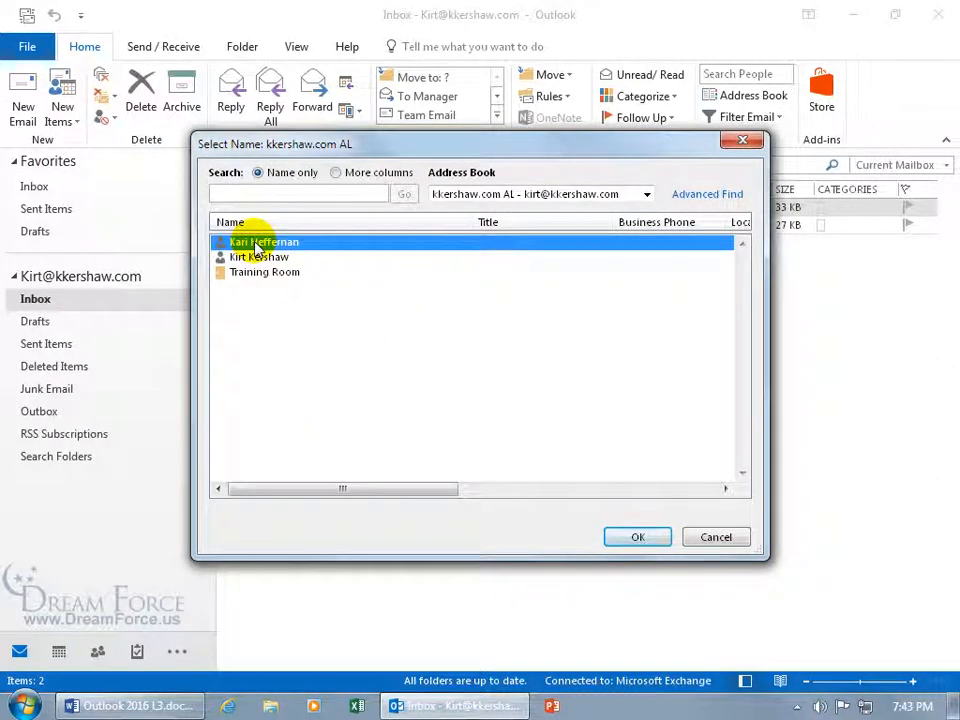
click(637, 537)
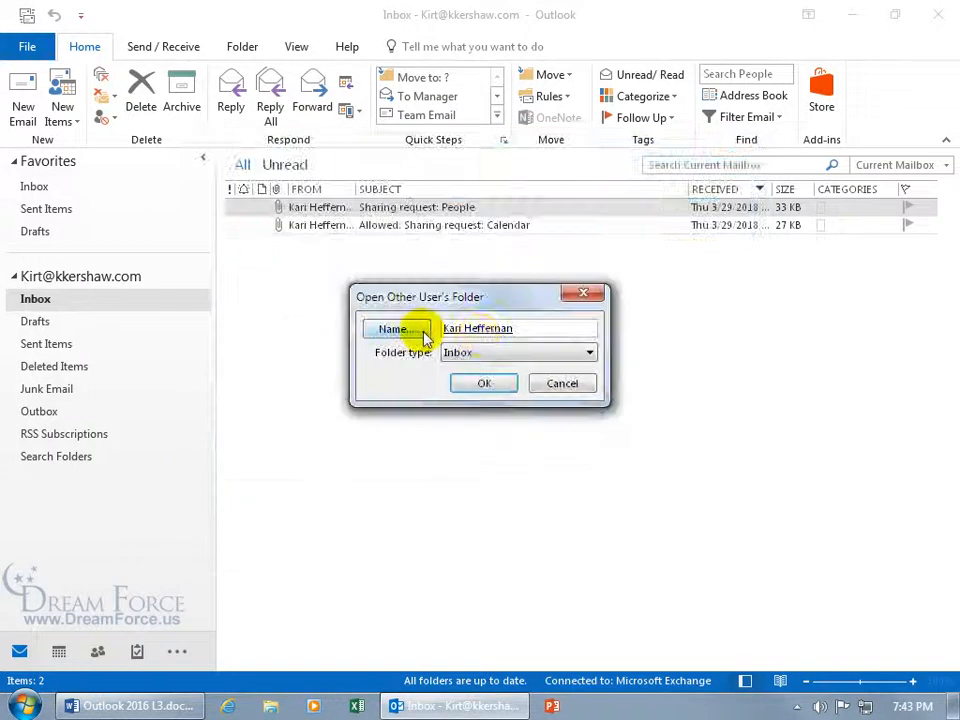
click(588, 352)
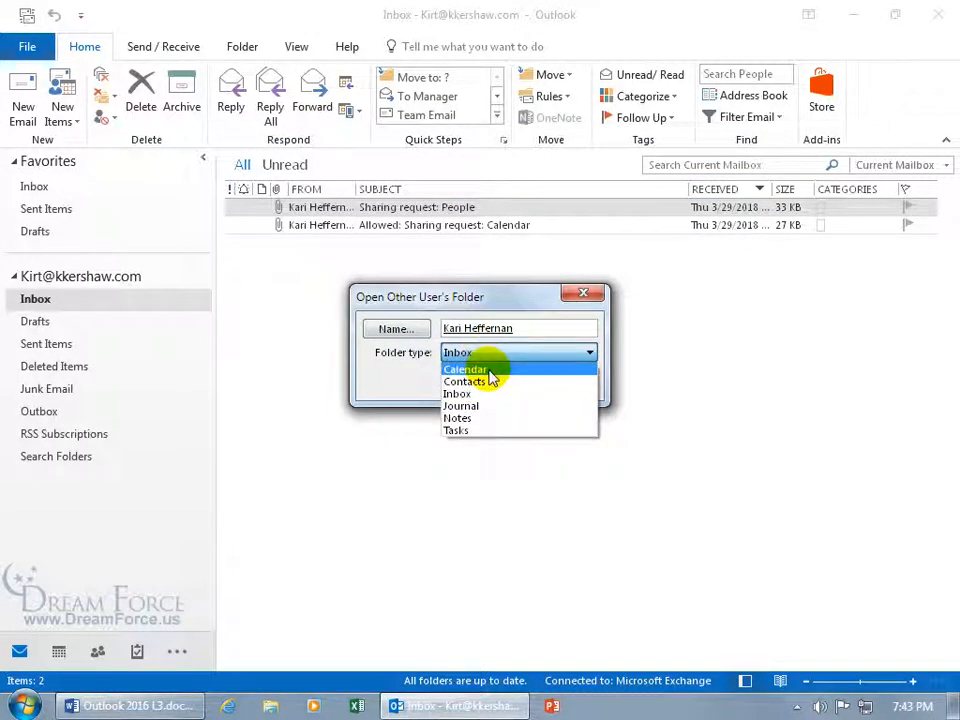
click(456, 393)
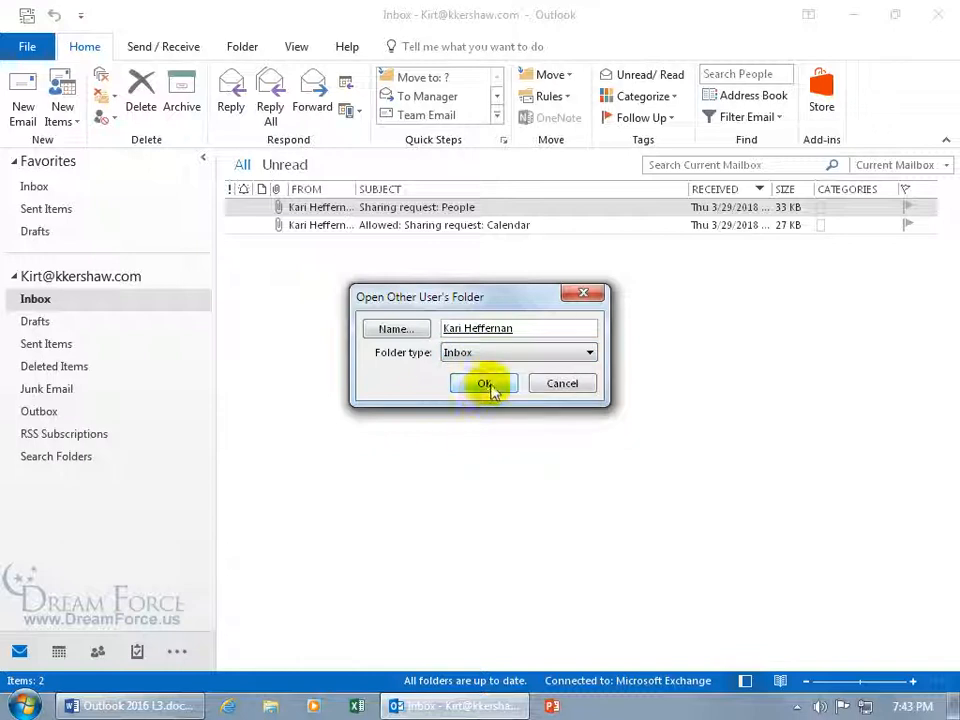
click(485, 383)
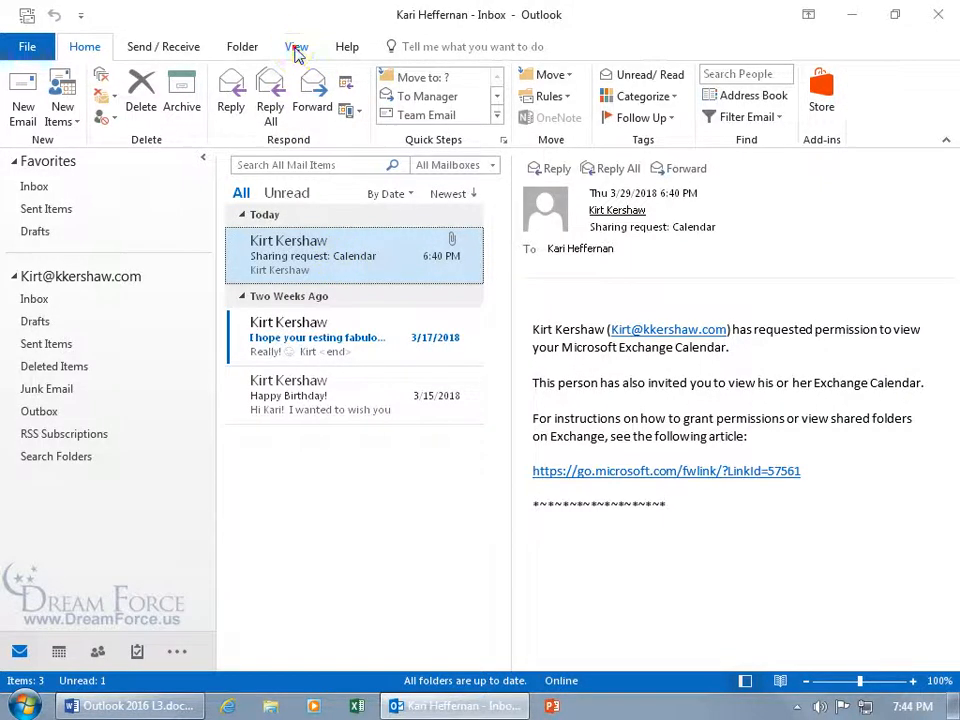
- Turn off the reading pane and message preview for the shared Inbox only
click(296, 46)
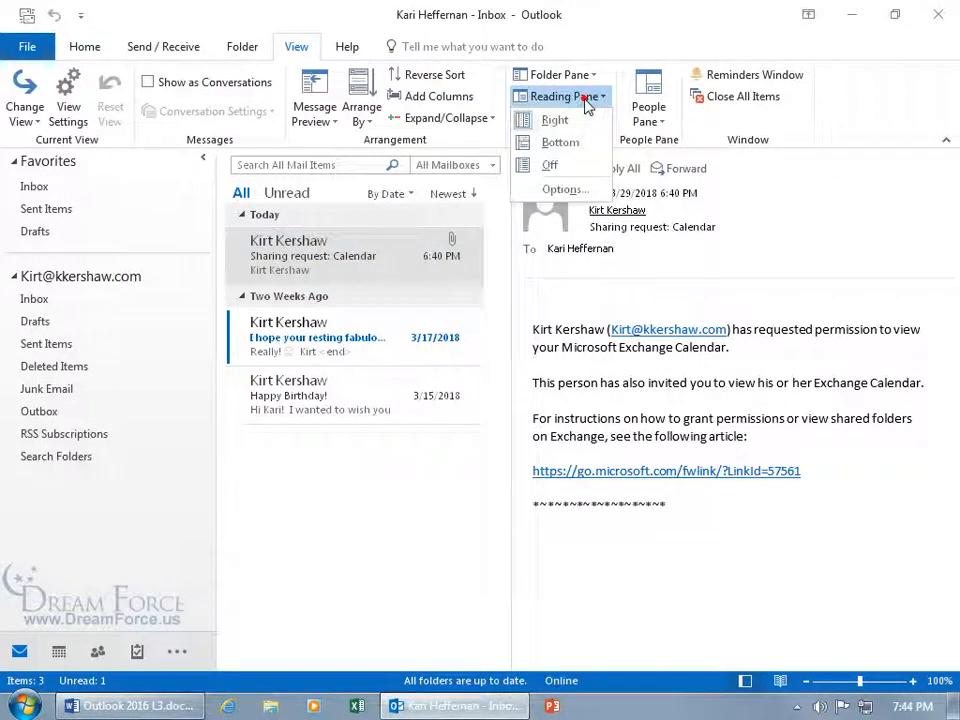
click(549, 164)
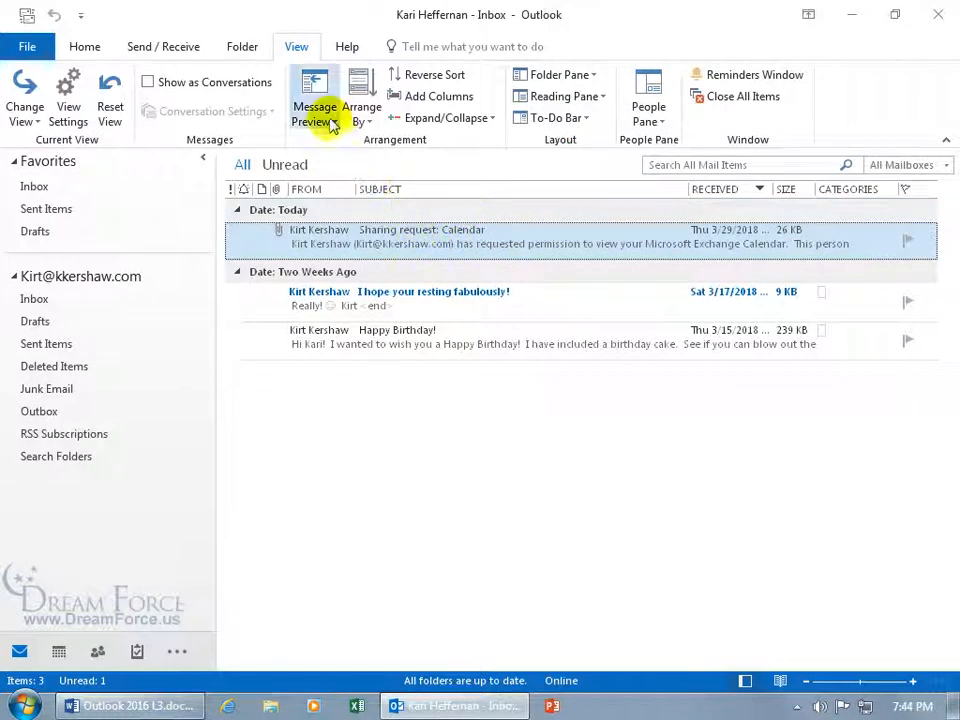
click(314, 96)
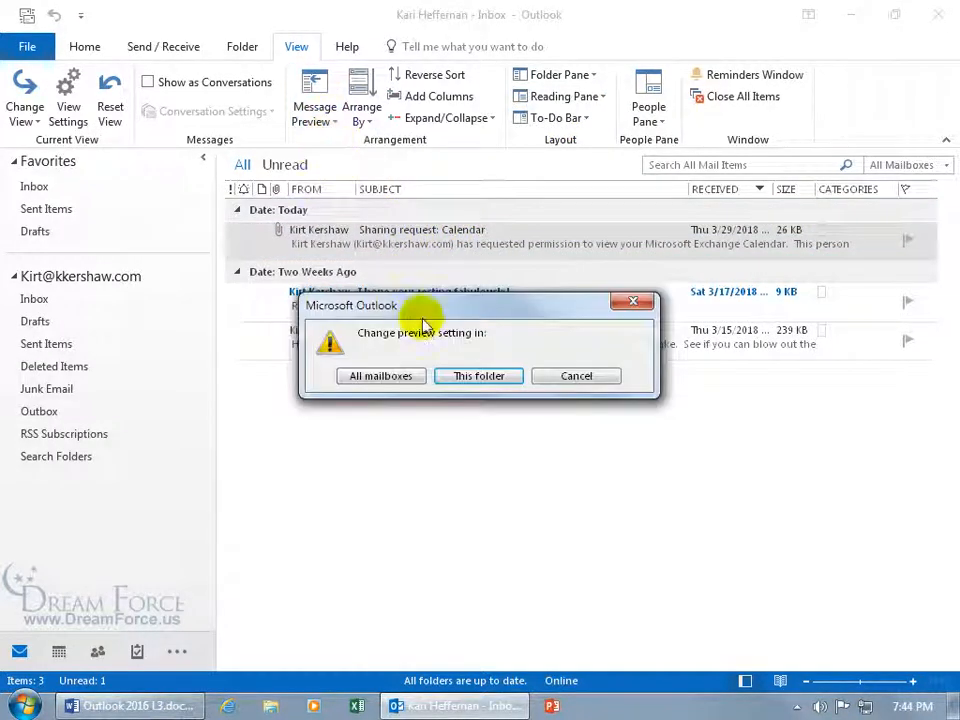
click(478, 375)
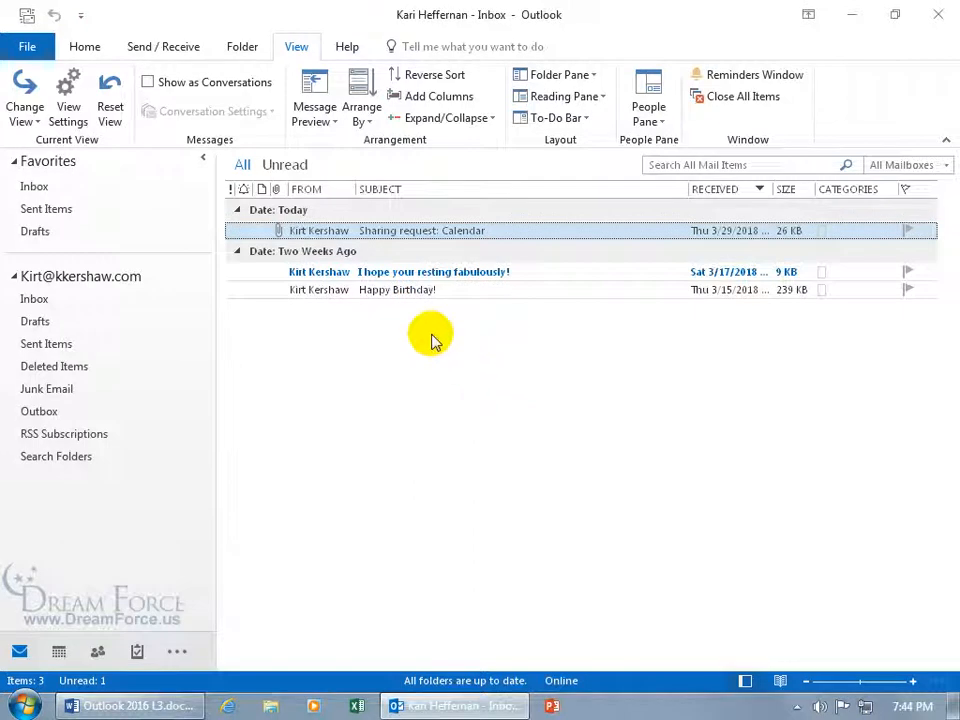
right_click(350, 189)
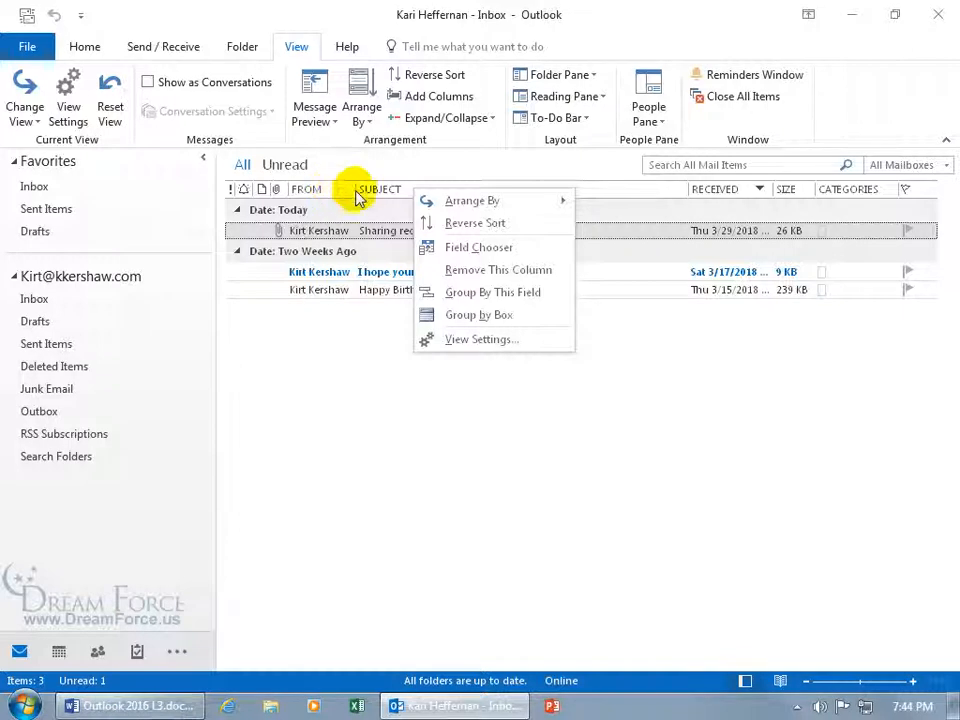
- Disable automatic date grouping in View Settings so messages show as one plain list
click(481, 339)
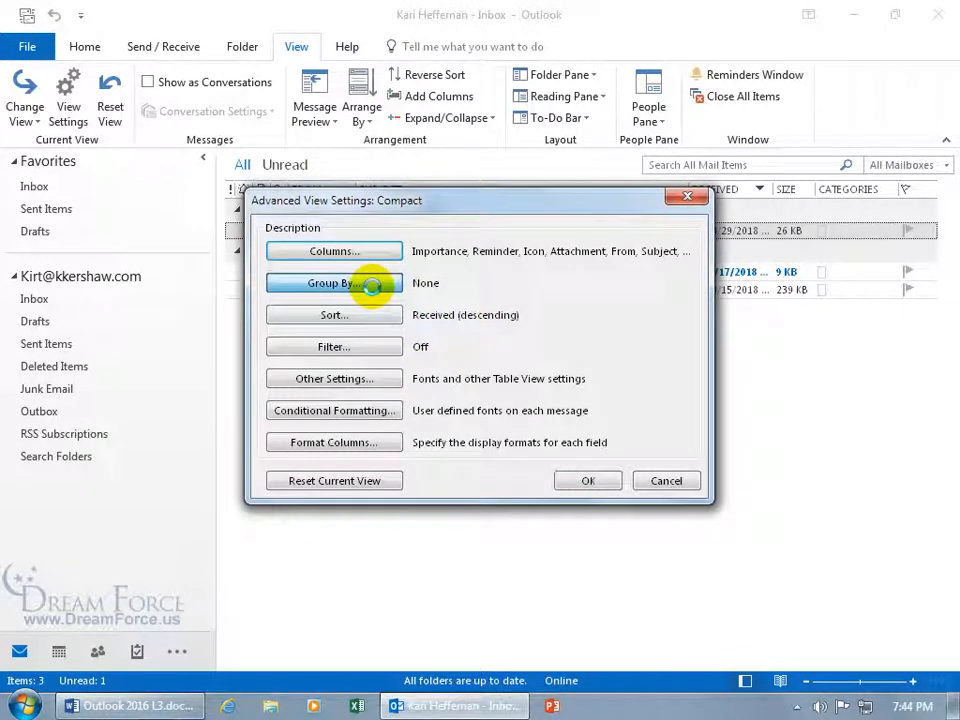
click(333, 283)
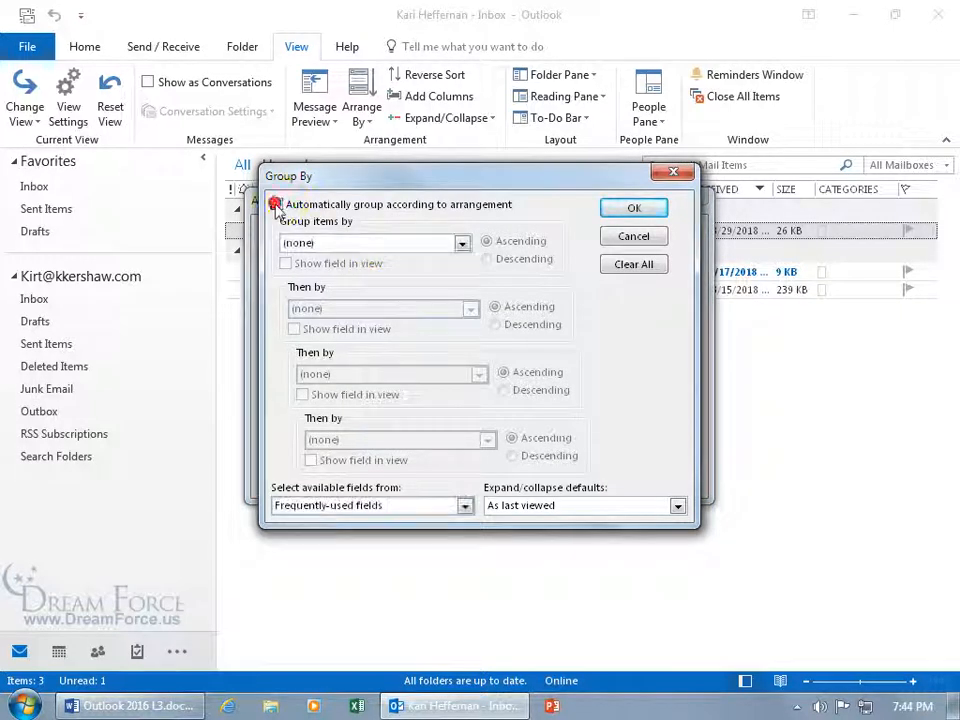
click(277, 204)
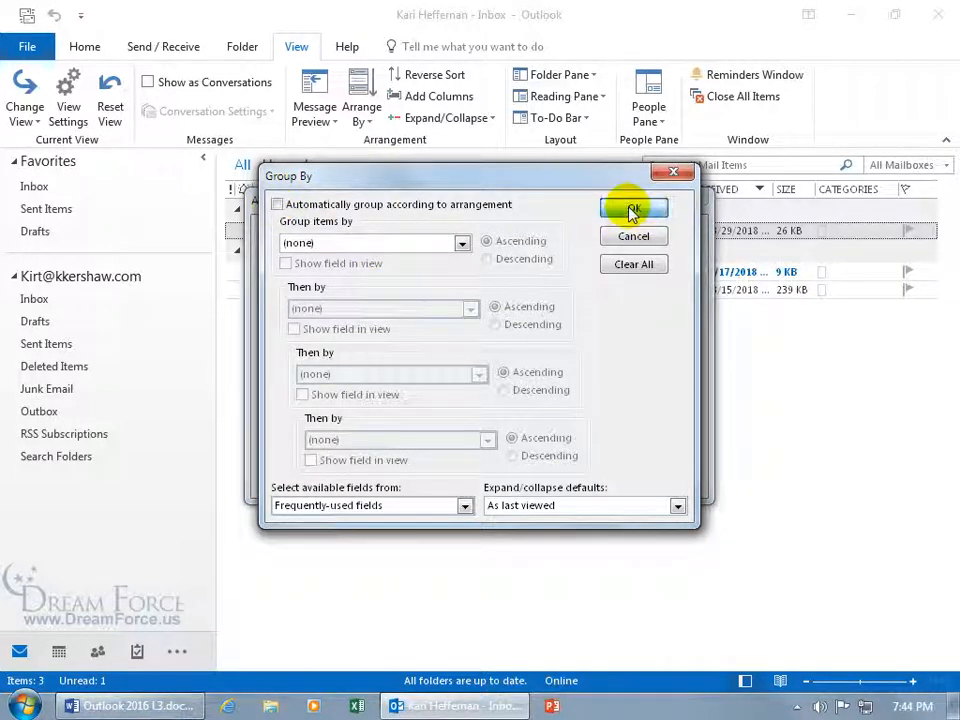
click(633, 208)
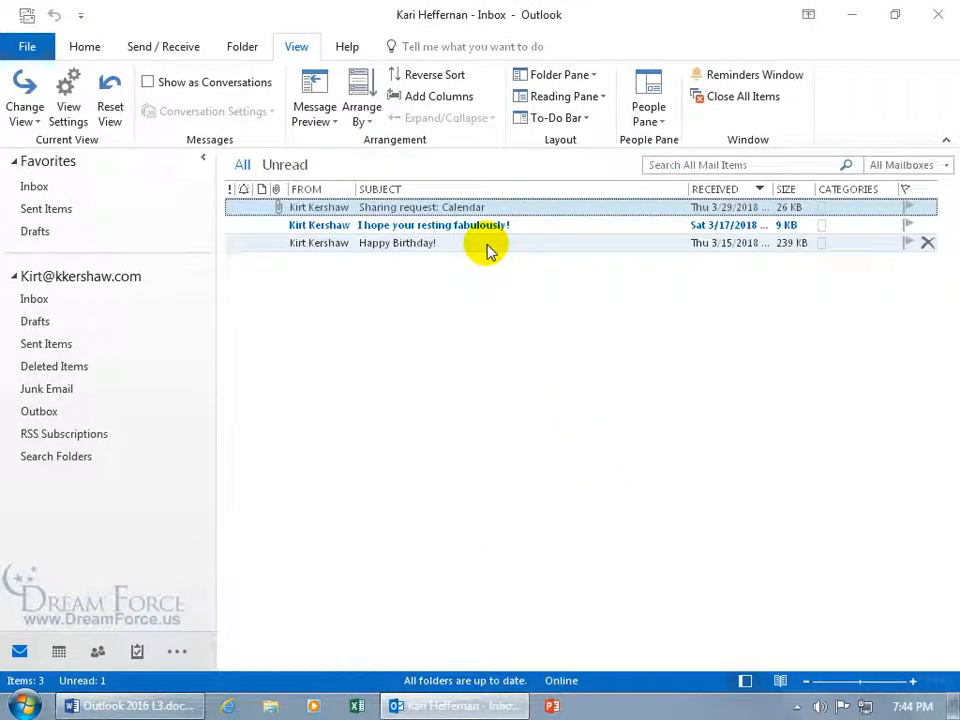
click(433, 224)
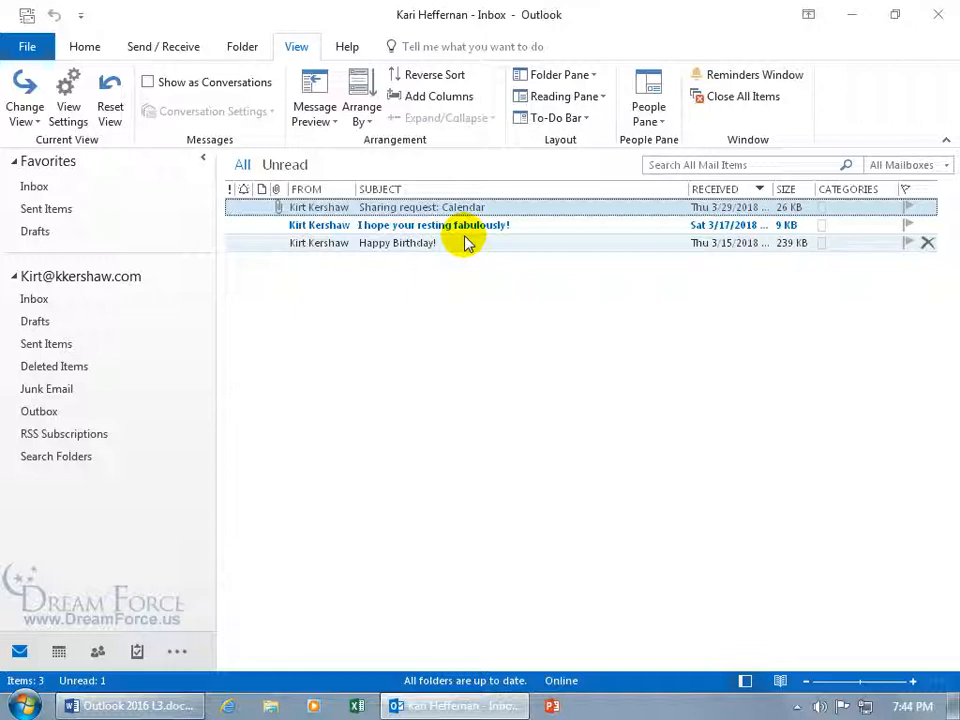
- Delete the 'Sharing request: Calendar' message from Kari's shared Inbox
click(421, 207)
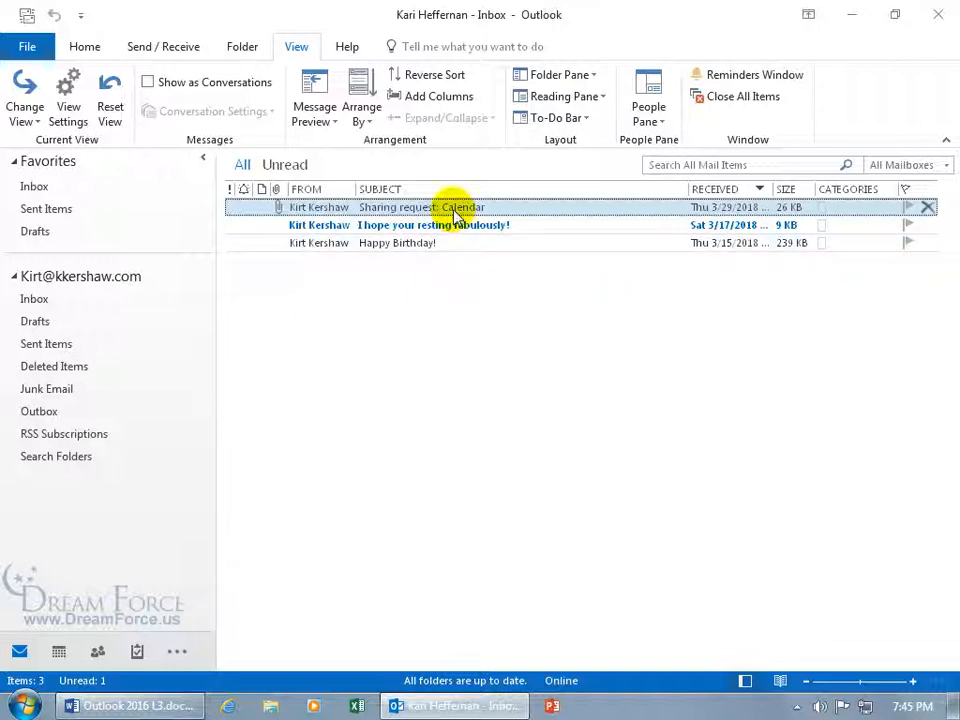
mouse_move(413, 220)
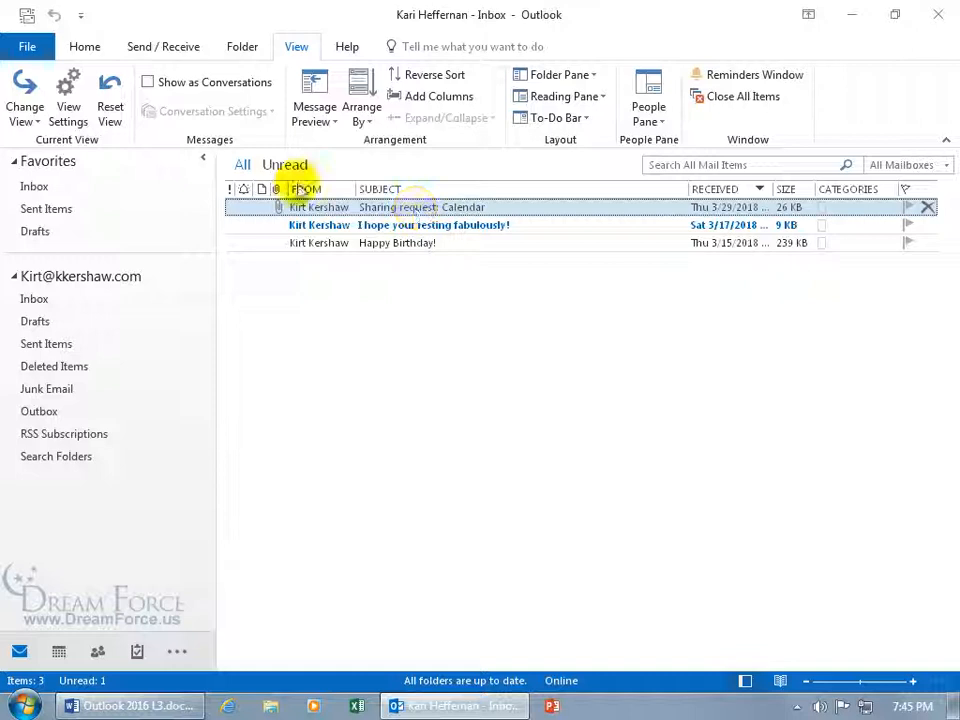
click(85, 46)
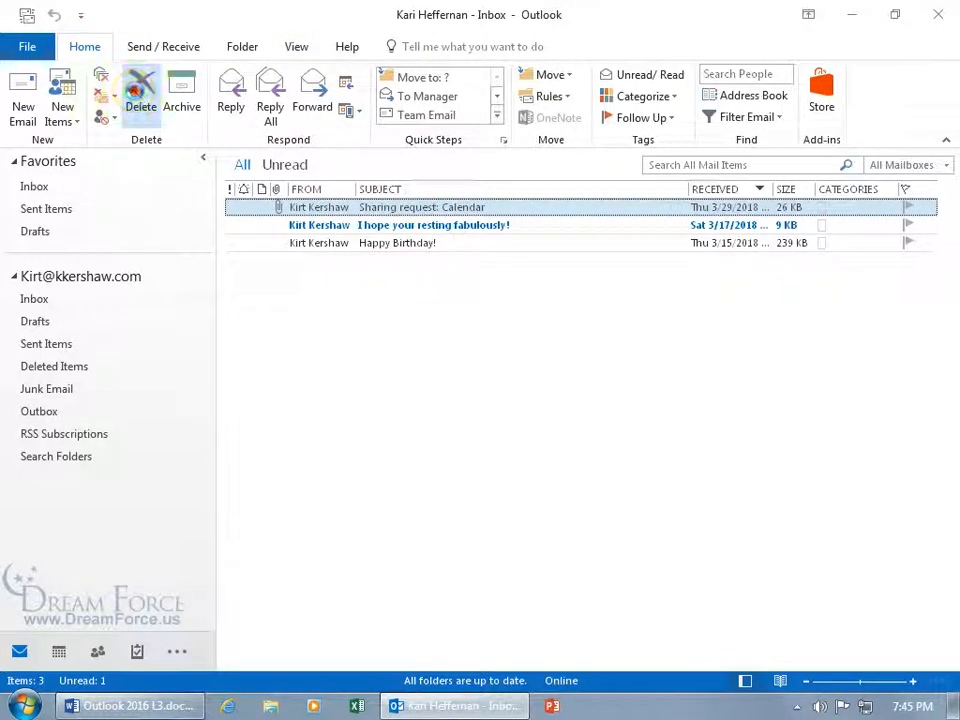
click(140, 95)
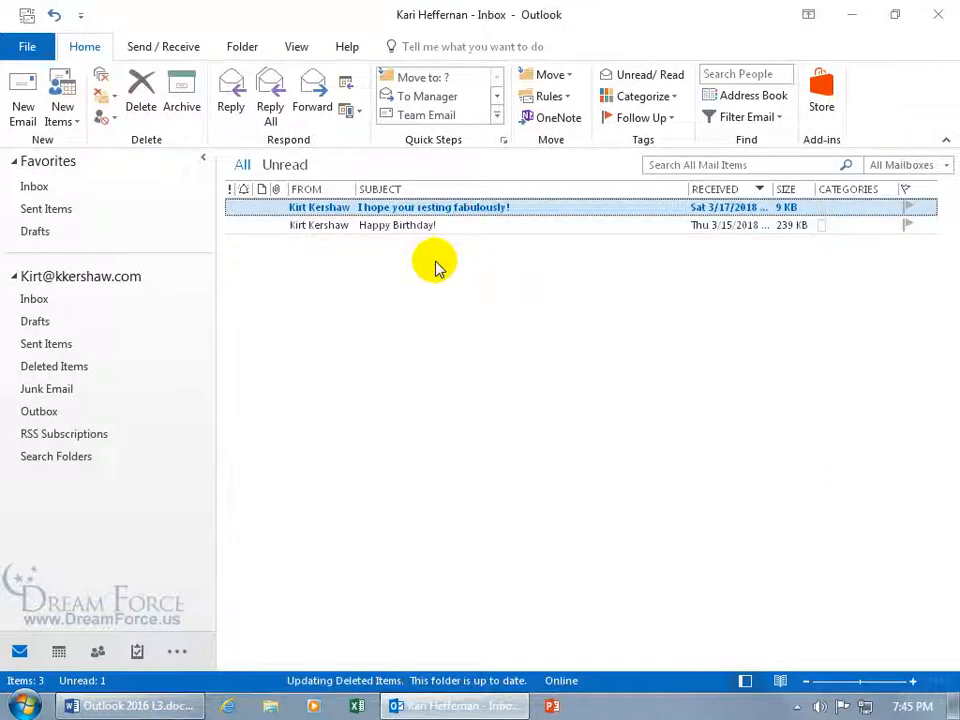
mouse_move(115, 375)
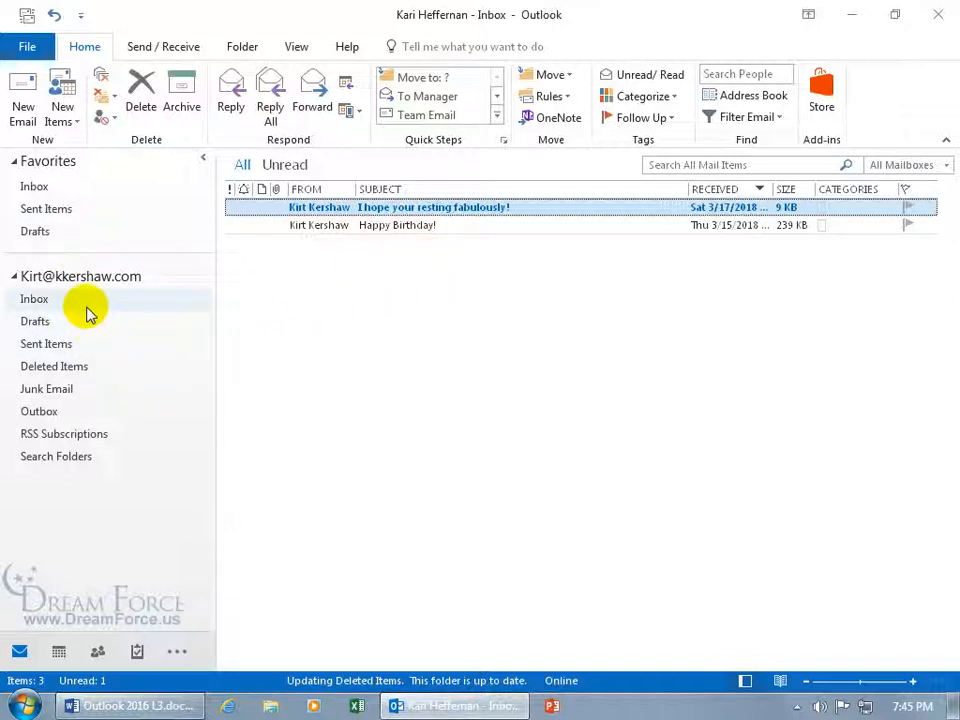
mouse_move(60, 308)
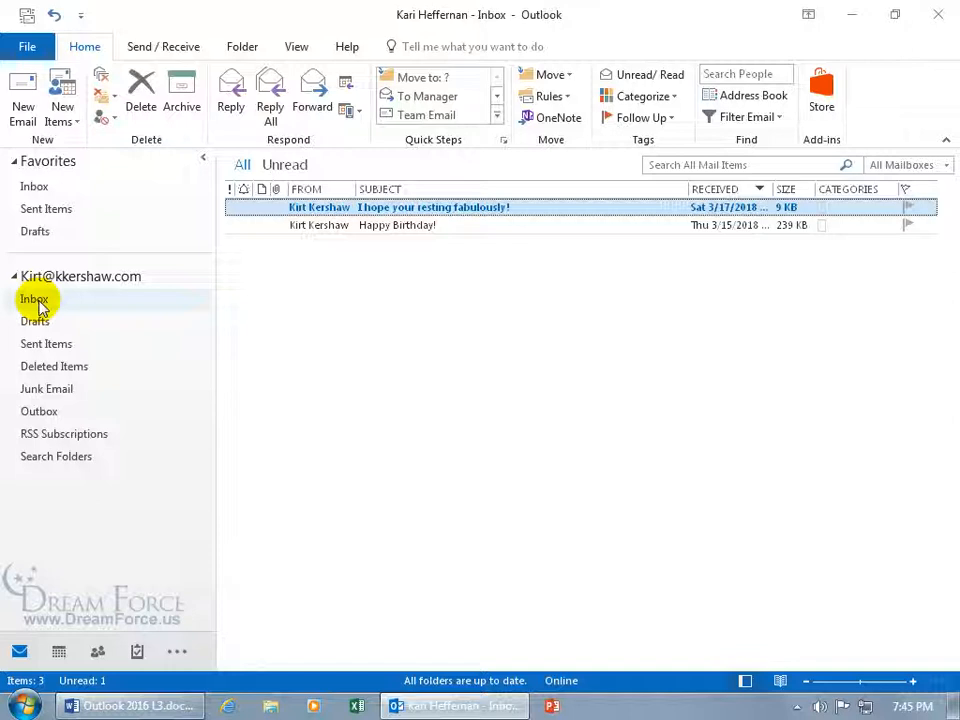
mouse_move(52, 299)
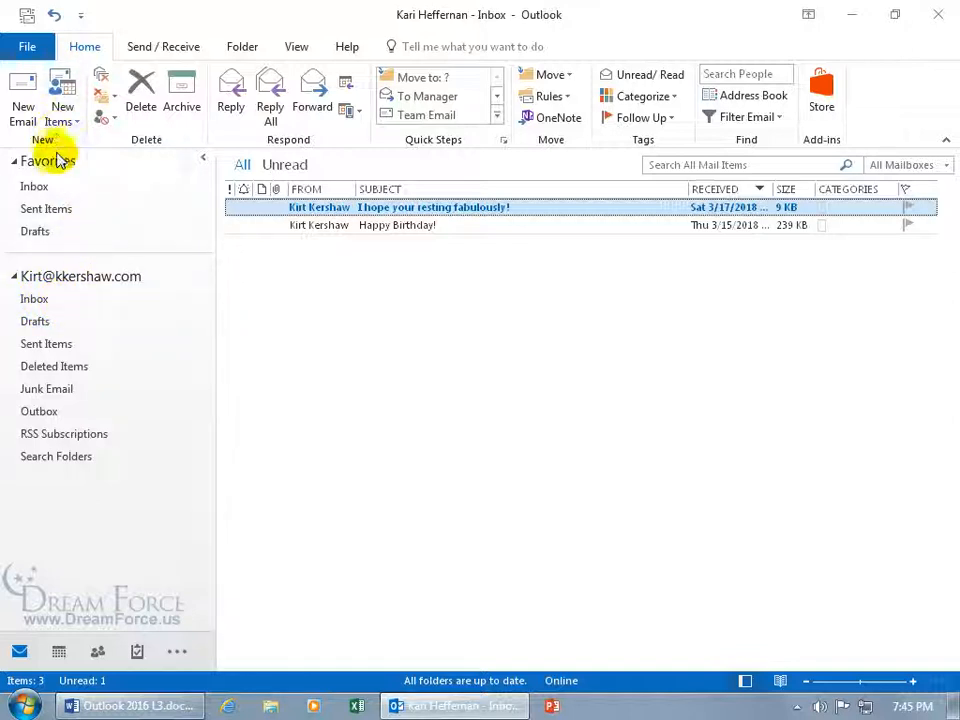
mouse_move(155, 238)
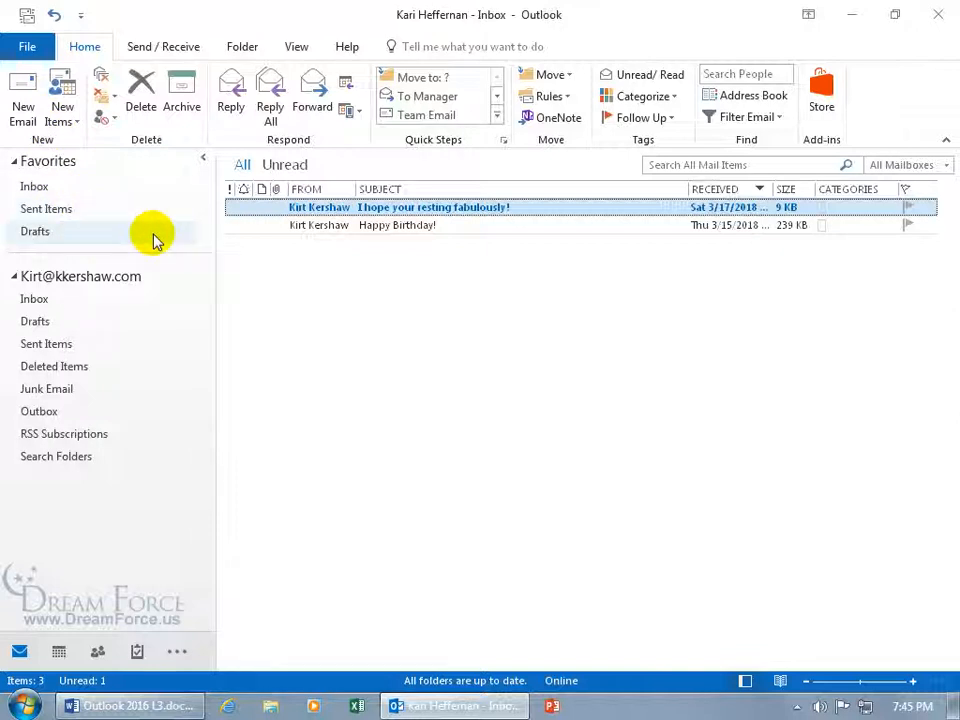
mouse_move(290, 295)
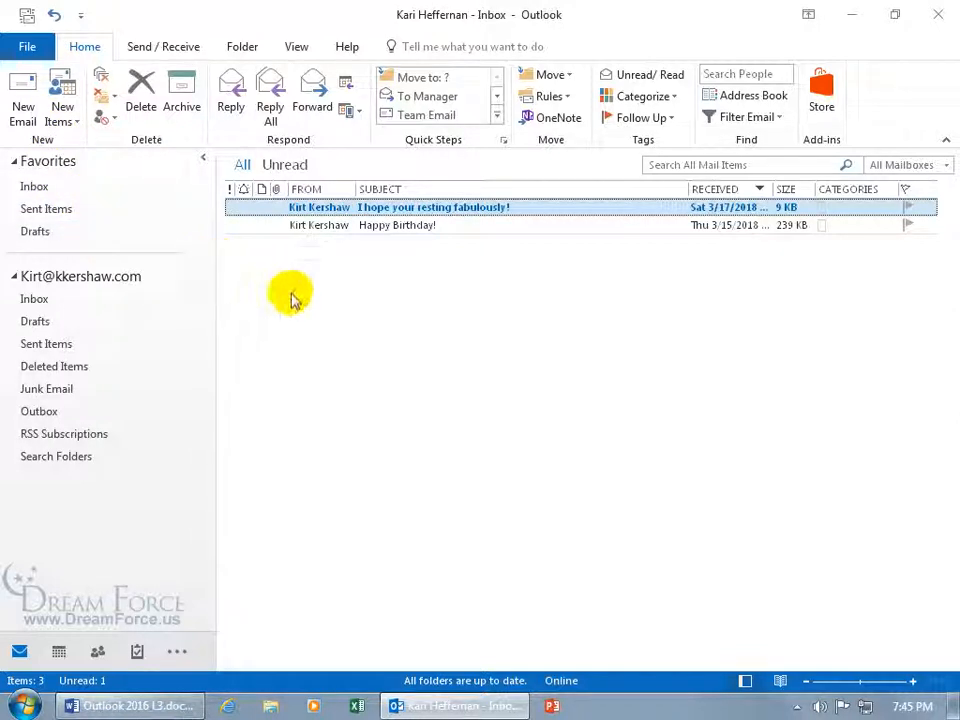
mouse_move(420, 252)
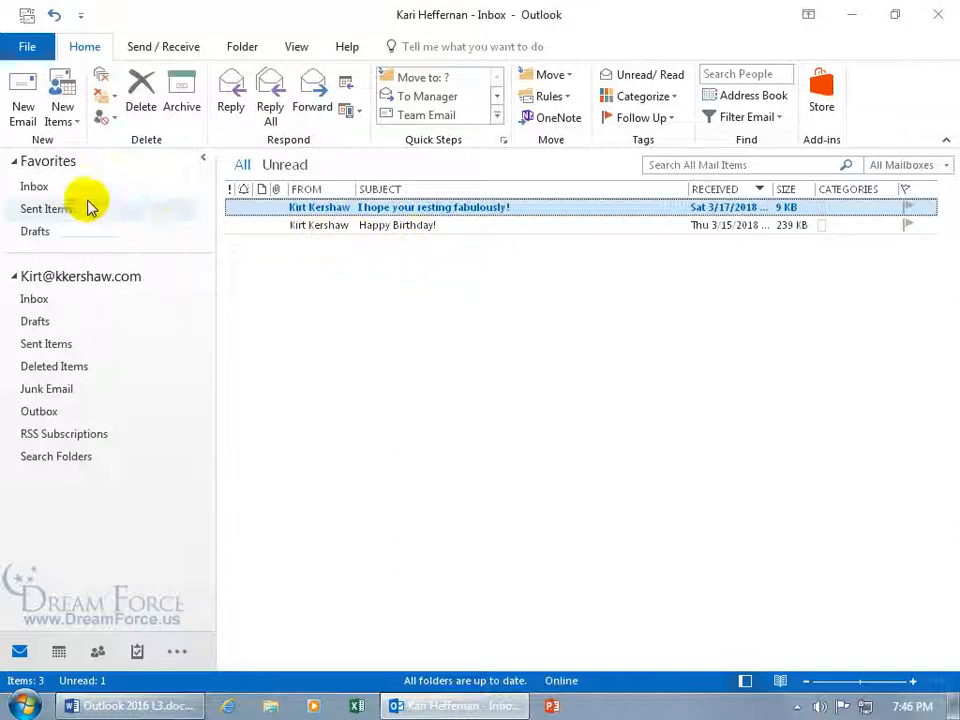
- Return to my own Inbox under Favorites
click(34, 186)
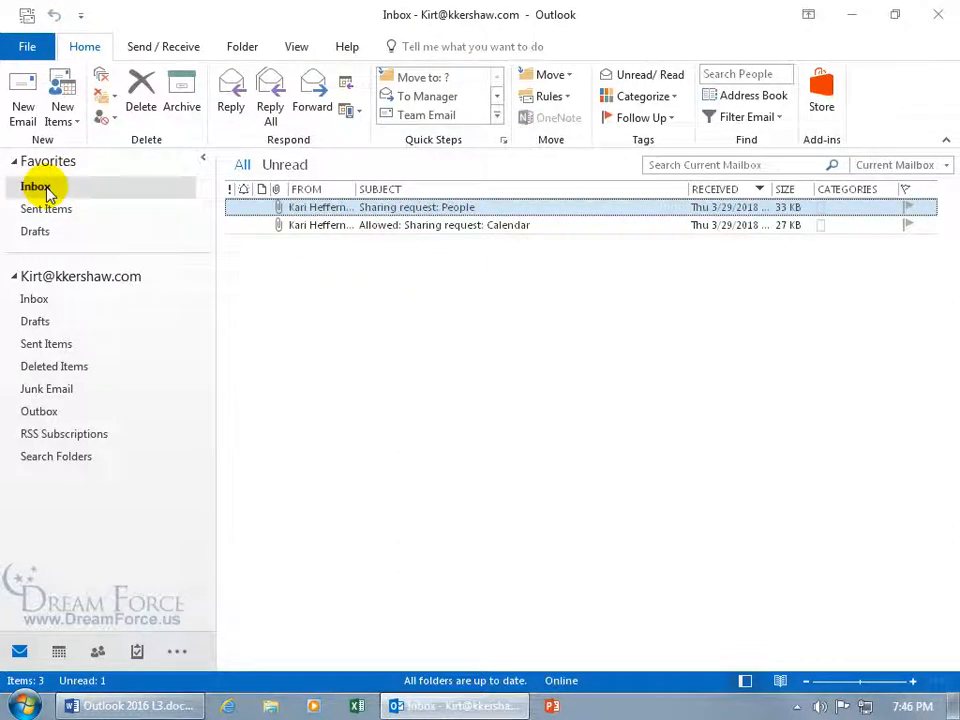